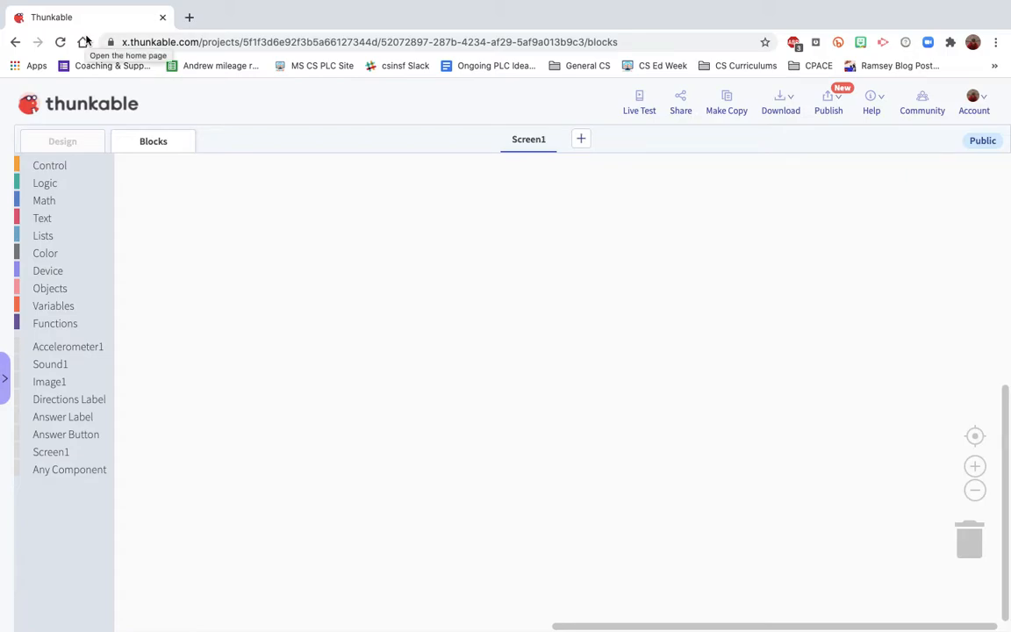
{"action": "mouse_move", "coordinate": [45, 137]}
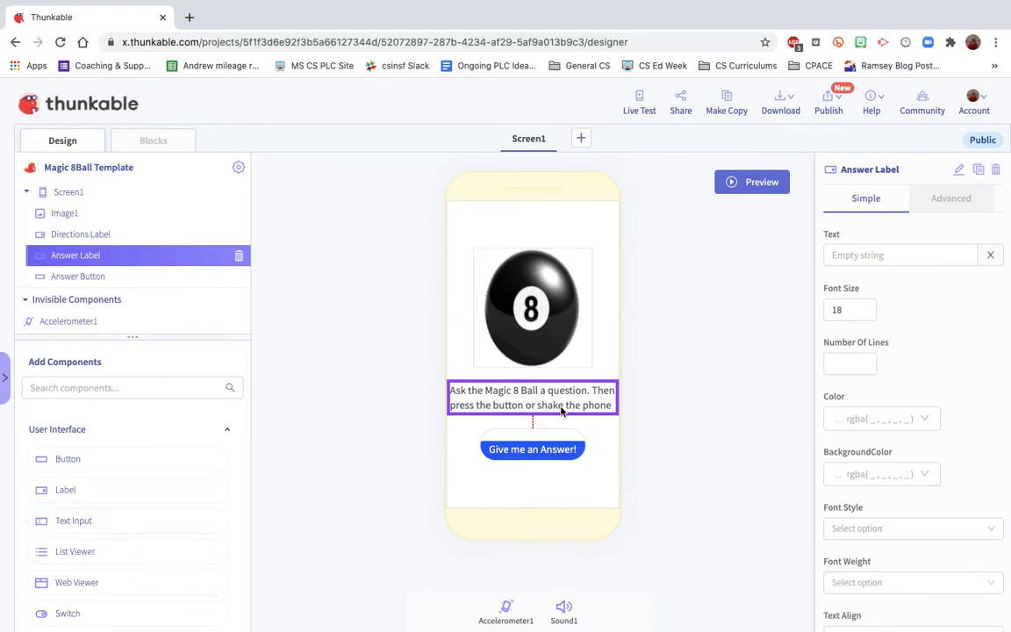
{"action": "mouse_move", "coordinate": [534, 428]}
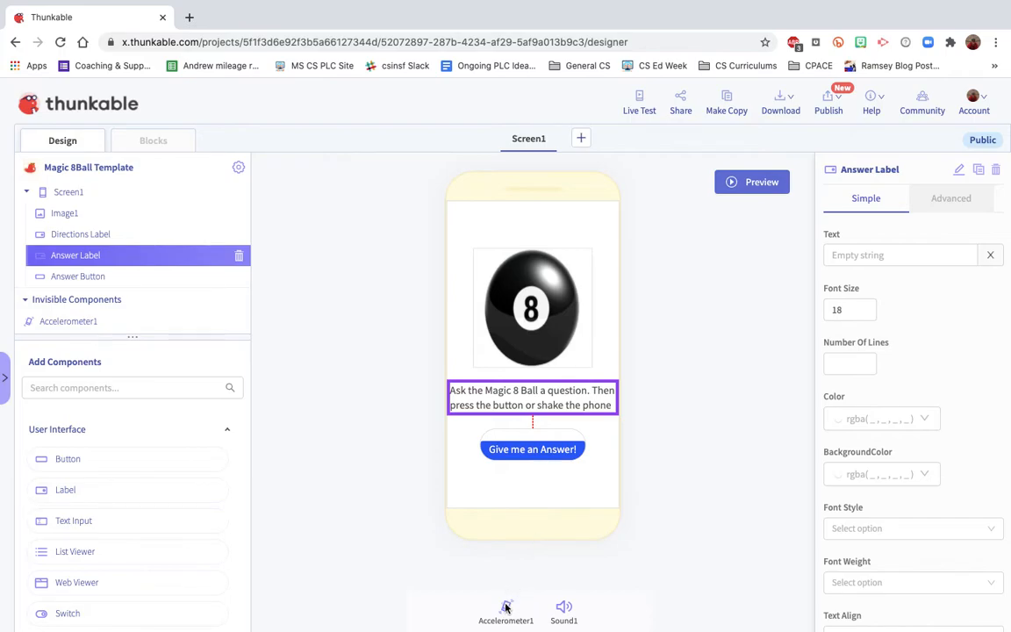
{"action": "mouse_move", "coordinate": [723, 458]}
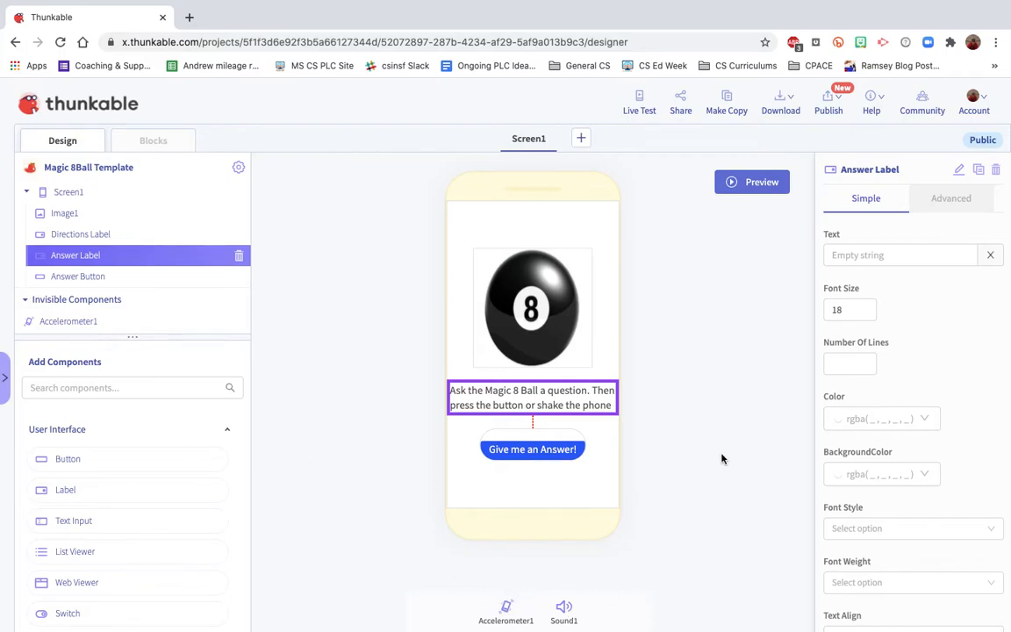
Create app variable 'Answer List' from Variables and attach a Lists 'list' block, opening its item settings.
{"action": "left_click", "coordinate": [153, 141]}
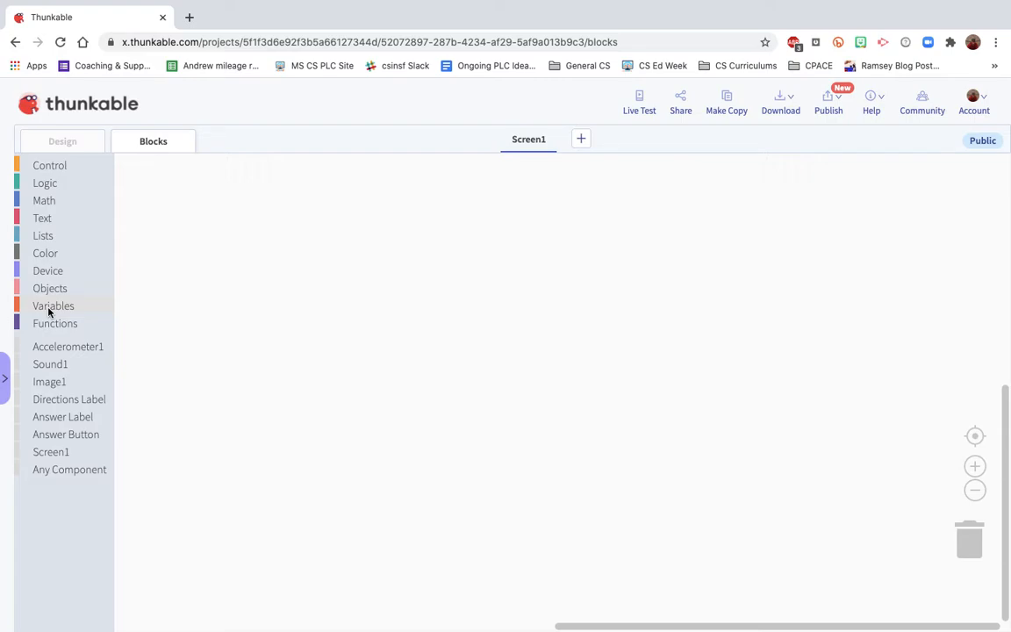
{"action": "left_click", "coordinate": [52, 305]}
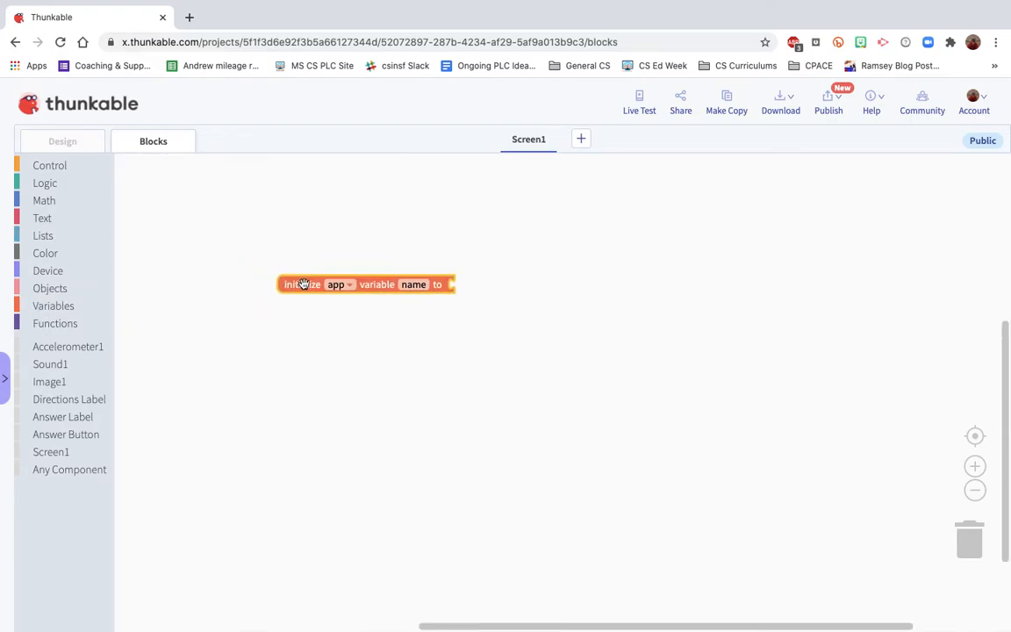
{"action": "type", "text": "Answer List"}
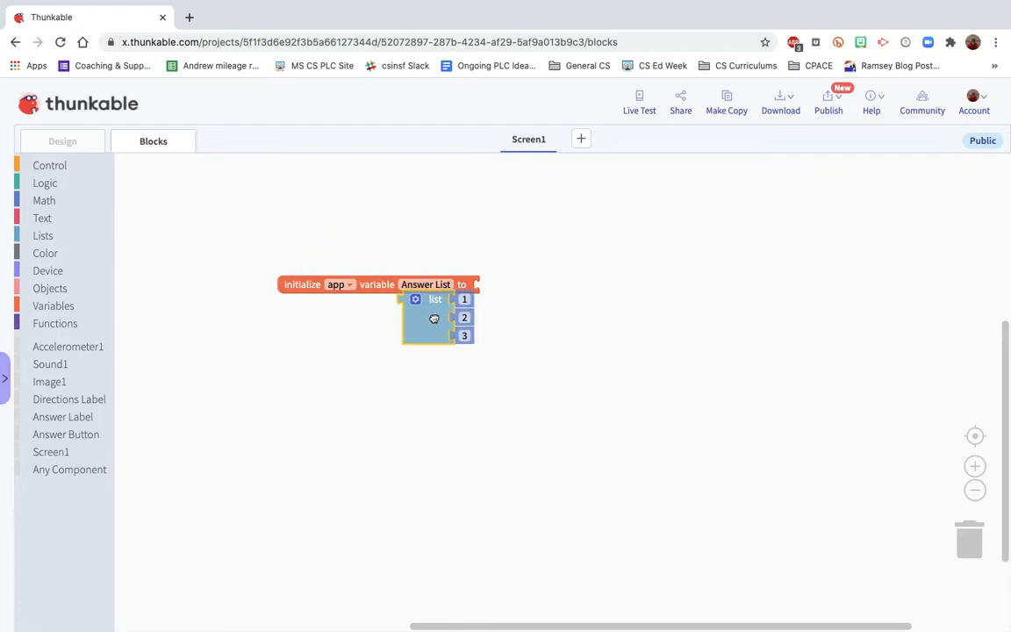
{"action": "left_click", "coordinate": [415, 299]}
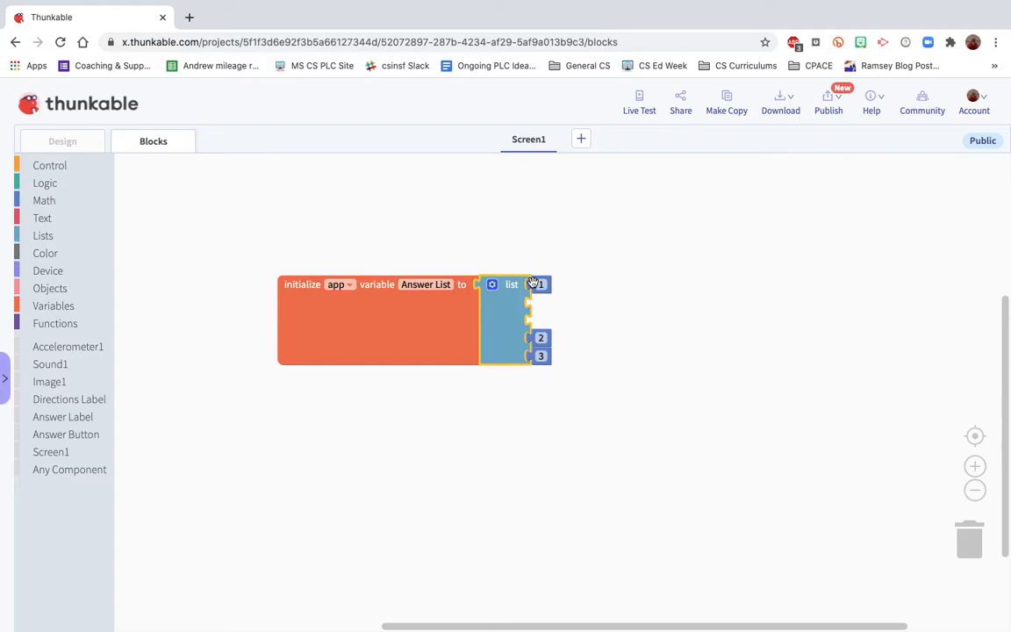
Expand the list to five slots and snap five duplicated empty text blocks into Answer List.
{"action": "left_click_drag", "start_coordinate": [537, 284], "coordinate": [781, 288]}
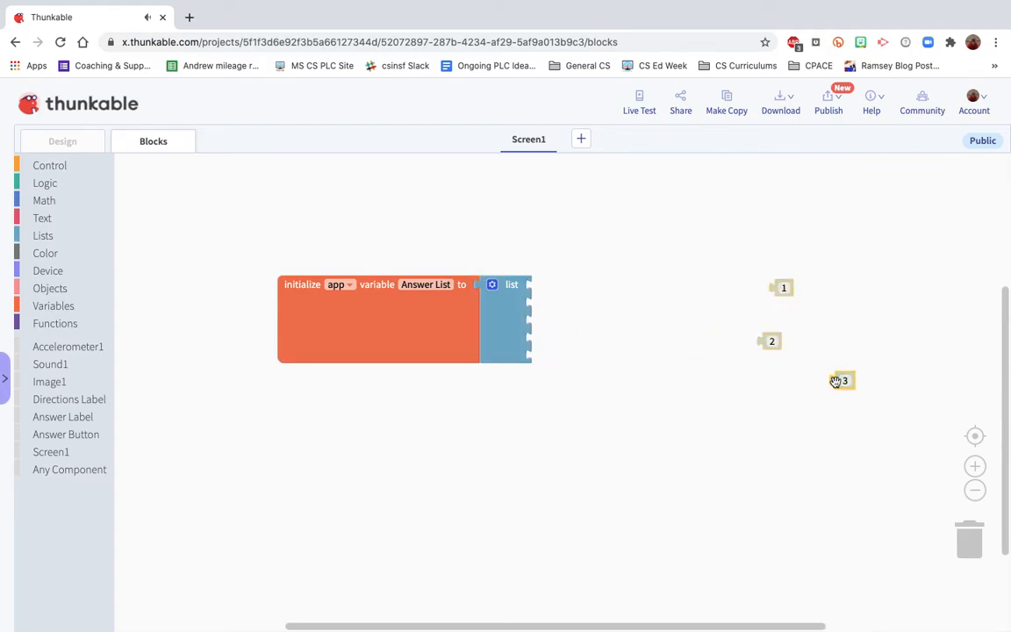
{"action": "left_click", "coordinate": [42, 218]}
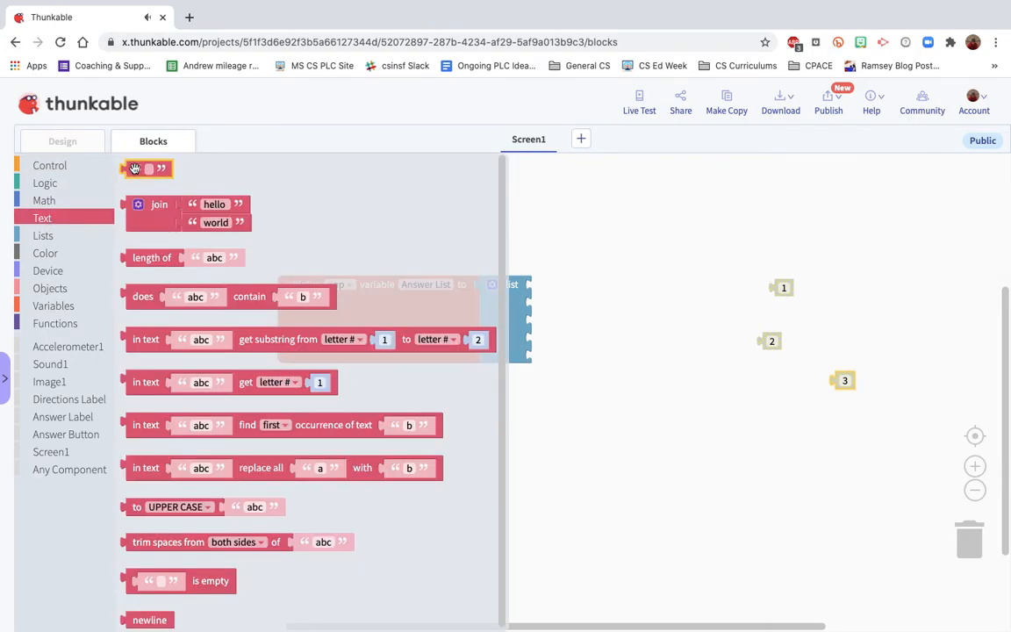
{"action": "right_click", "coordinate": [555, 284]}
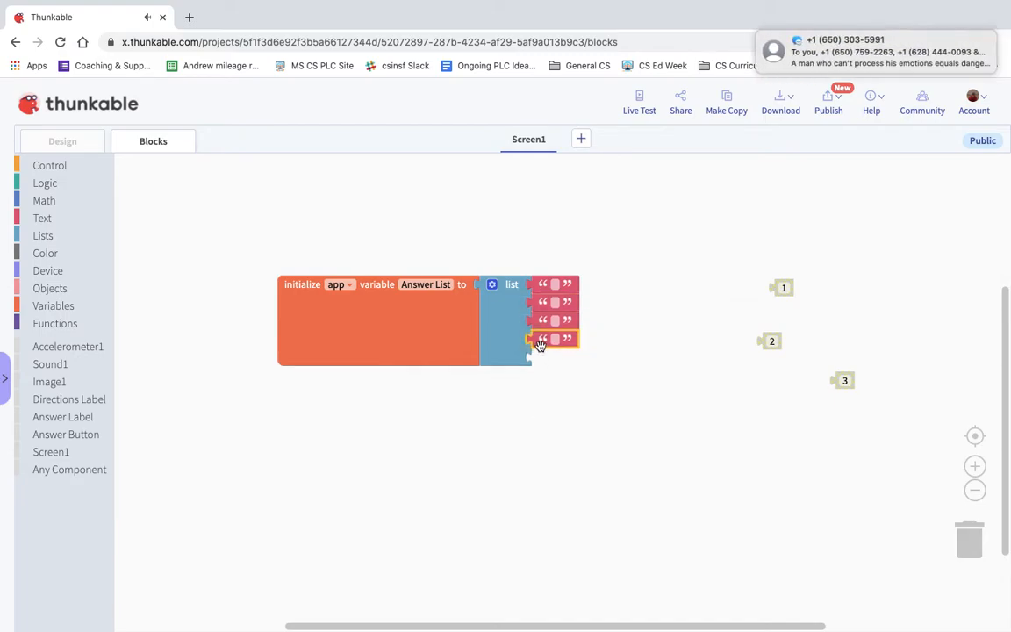
{"action": "left_click_drag", "start_coordinate": [553, 340], "coordinate": [565, 367]}
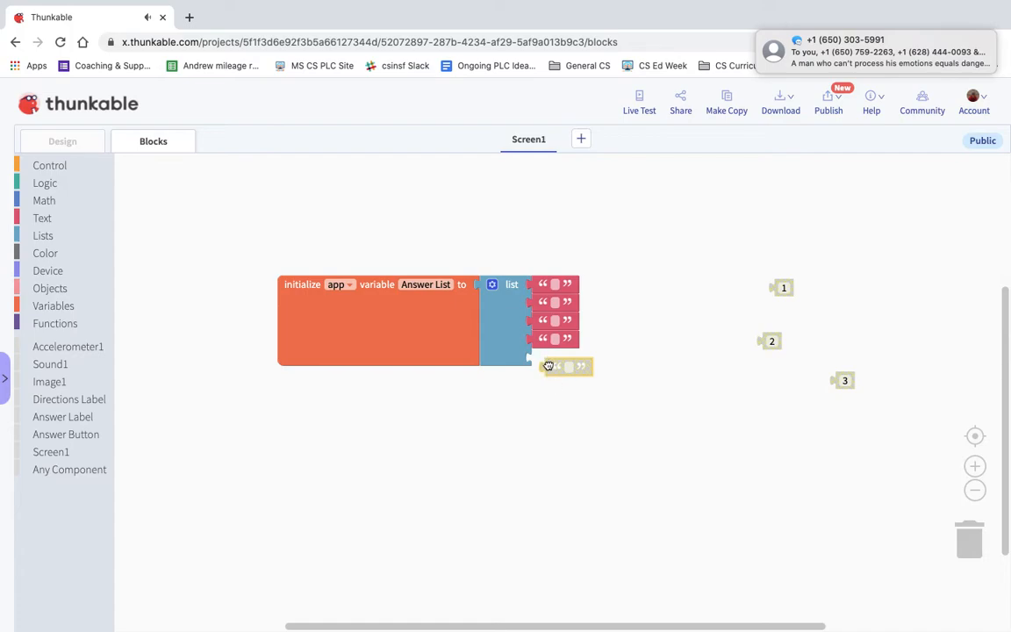
{"action": "left_click_drag", "start_coordinate": [566, 367], "coordinate": [553, 357]}
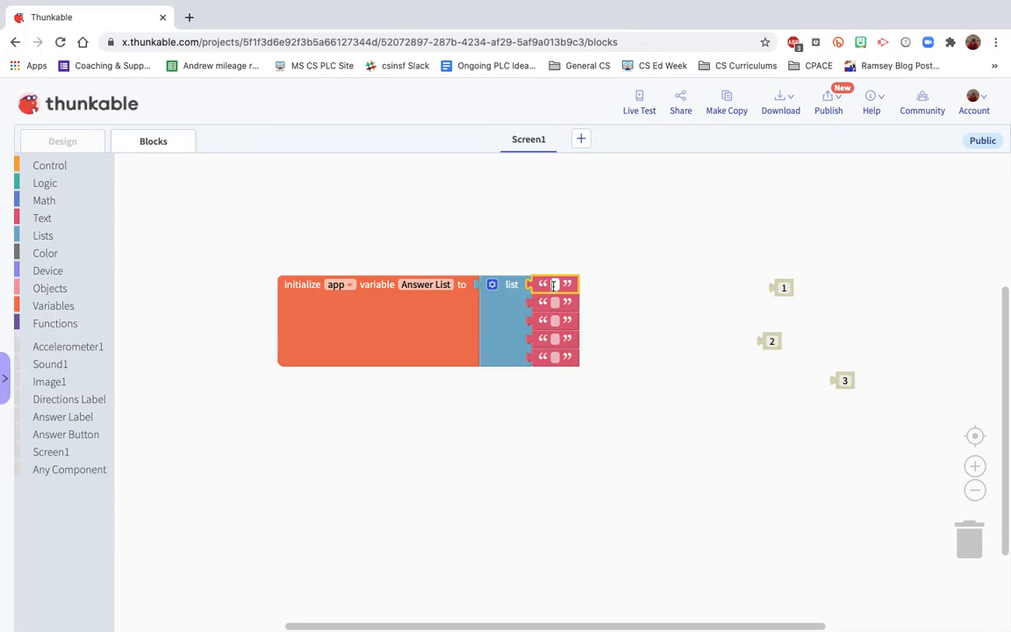
Fill the text blocks with 'No Way Jose', 'In your Dreams', 'Absolutely!' and the remaining answers.
{"action": "type", "text": "No Way Jose"}
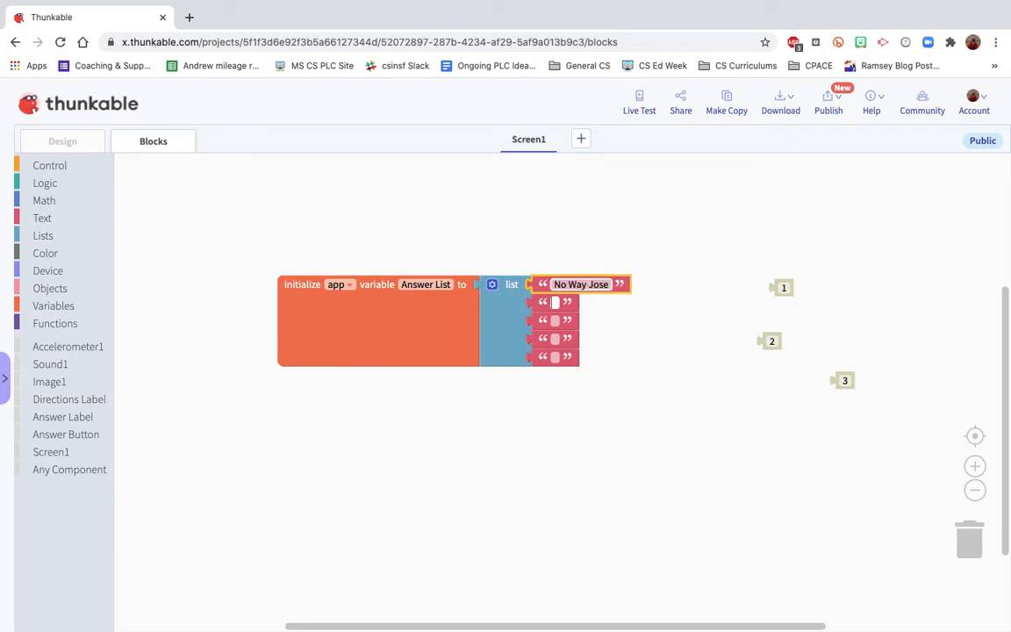
{"action": "type", "text": "n you"}
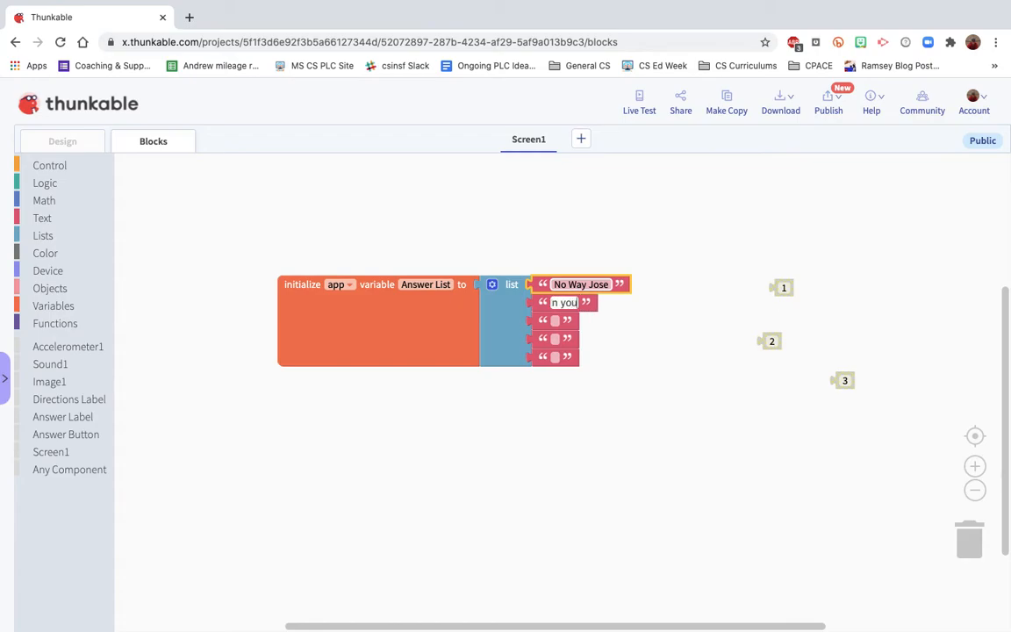
{"action": "type", "text": "In your Dreams"}
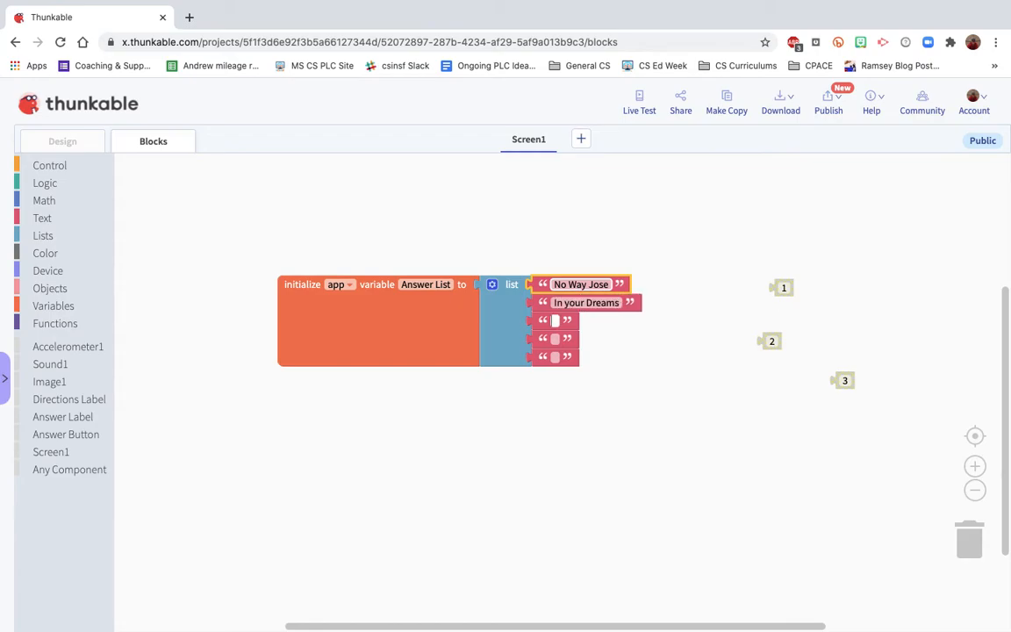
{"action": "type", "text": "Absocult"}
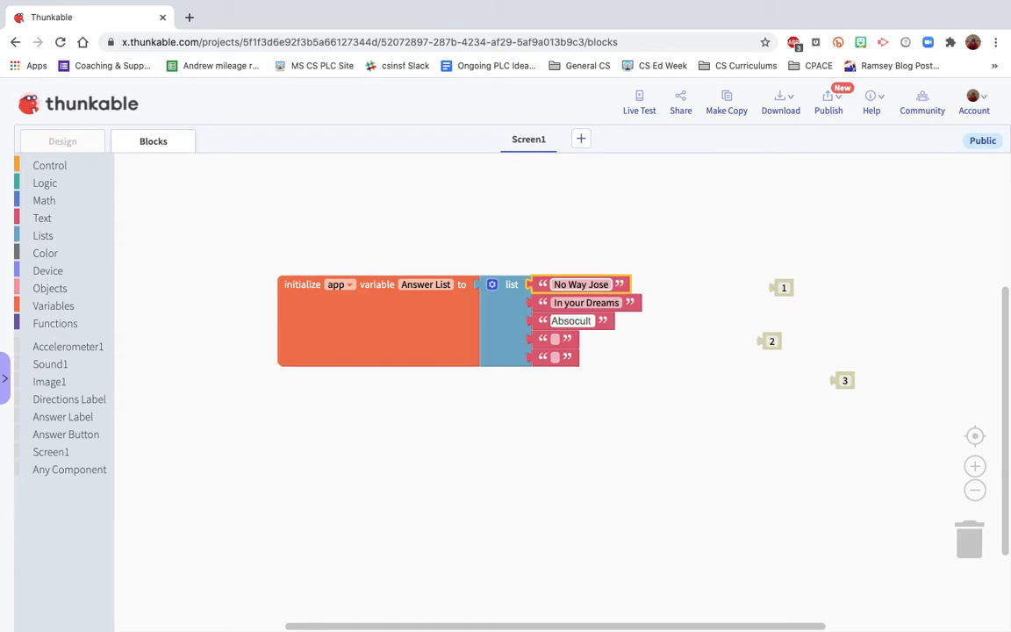
{"action": "type", "text": "Absolutely!"}
{"action": "left_click", "coordinate": [555, 357]}
{"action": "type", "text": "Why not?"}
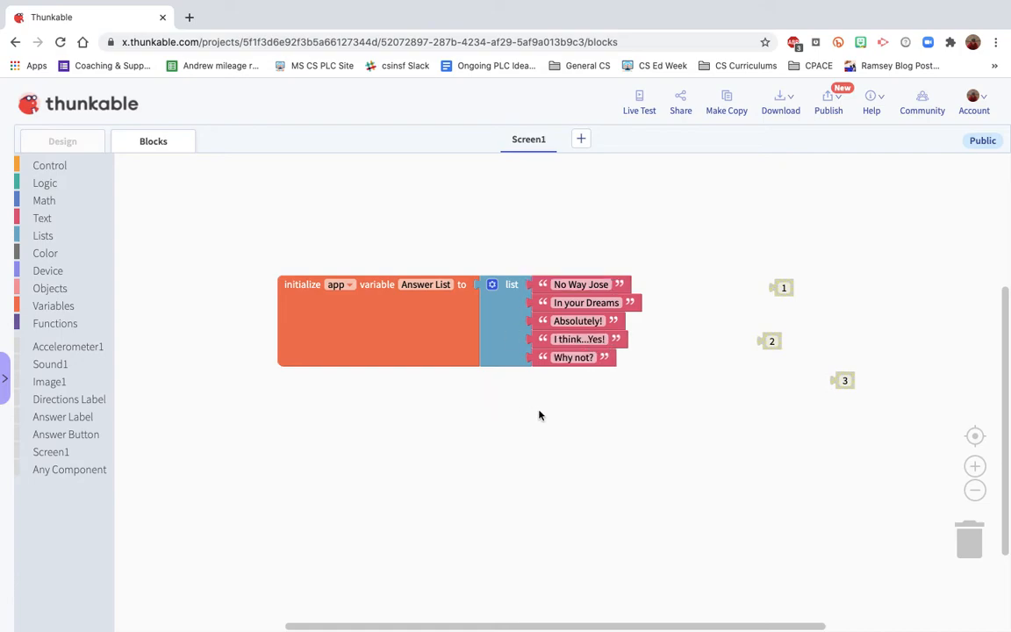
{"action": "mouse_move", "coordinate": [151, 411]}
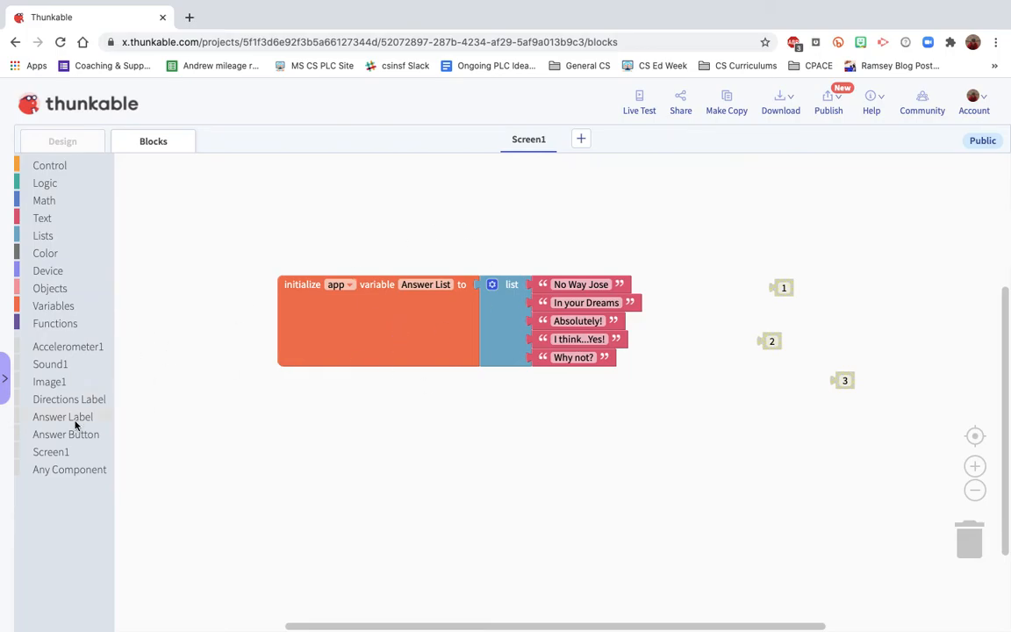
On Answer Button click, set Answer Label text to a random item of app Answer List and play Sound1.
{"action": "left_click", "coordinate": [63, 436]}
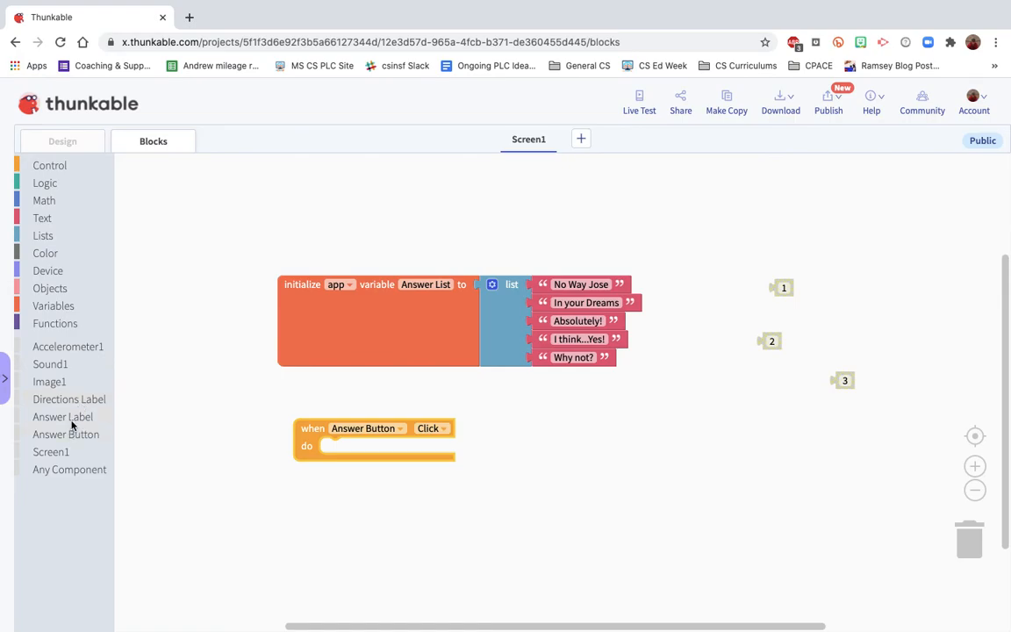
{"action": "left_click", "coordinate": [63, 416]}
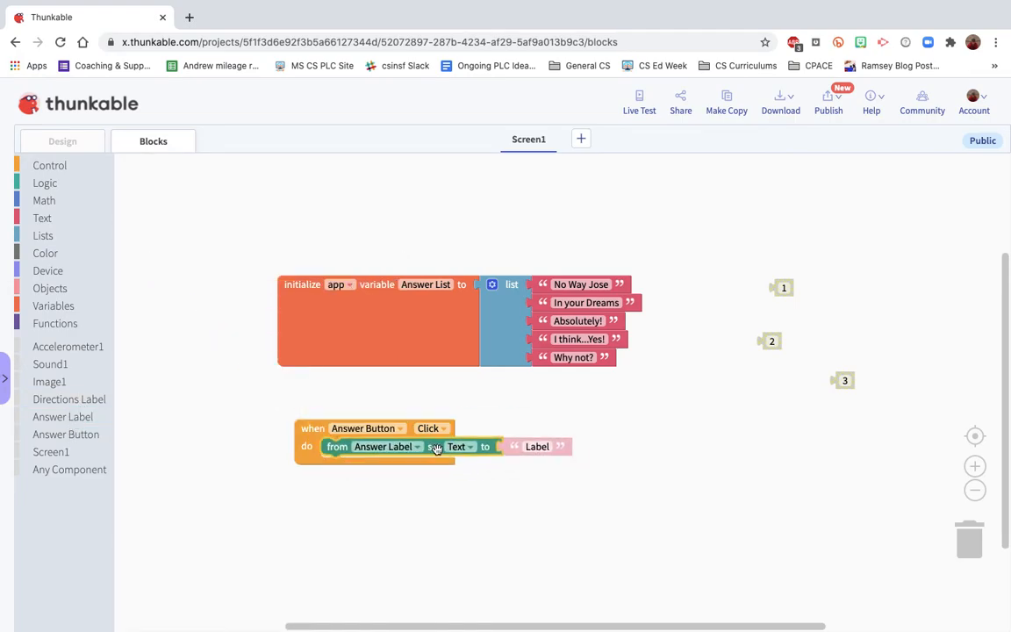
{"action": "left_click", "coordinate": [42, 235]}
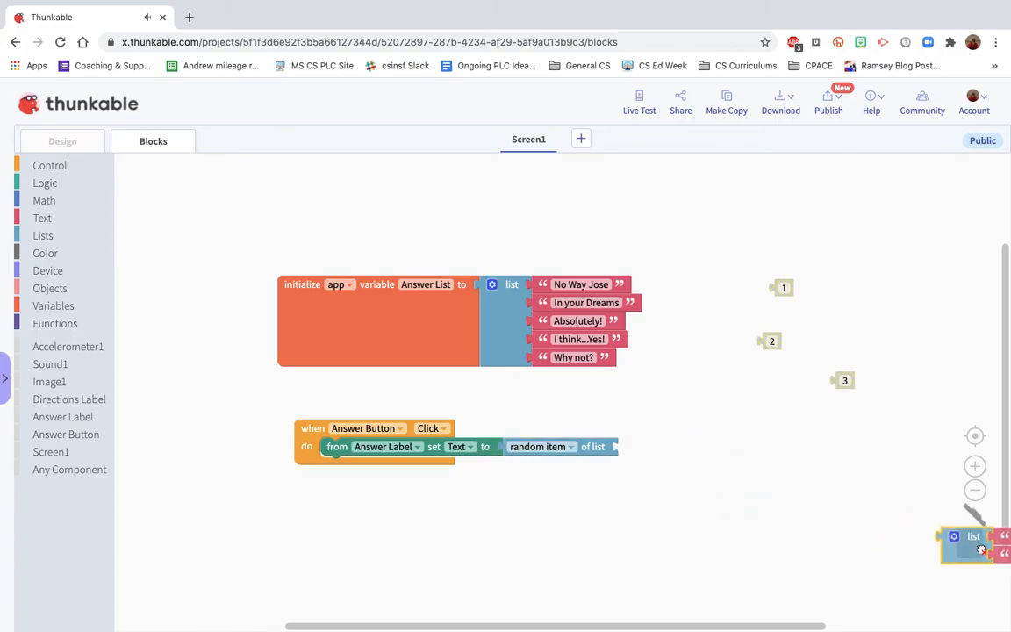
{"action": "left_click", "coordinate": [53, 306]}
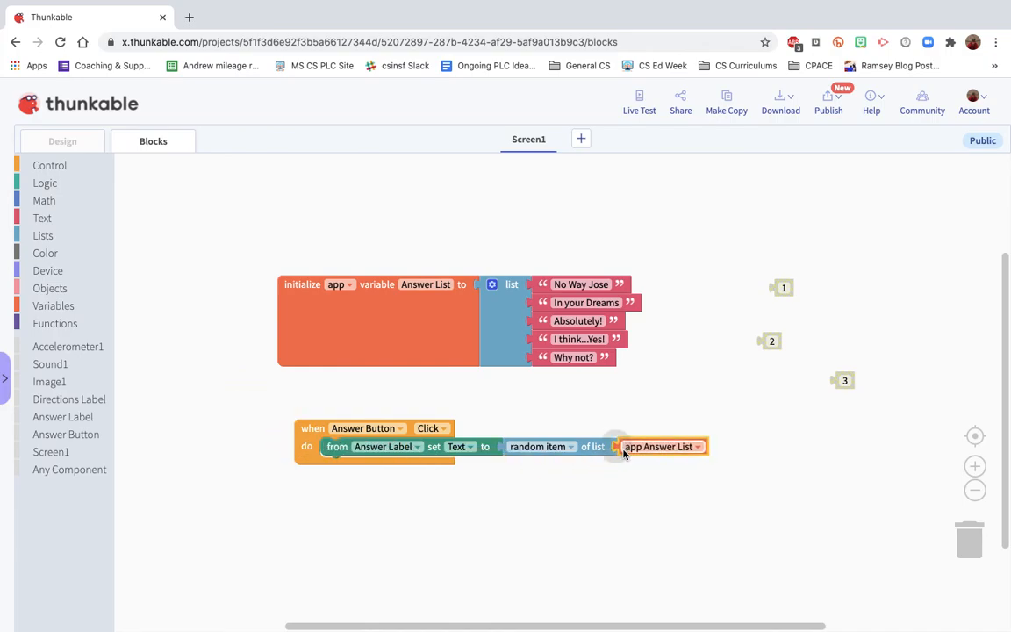
{"action": "left_click", "coordinate": [49, 363]}
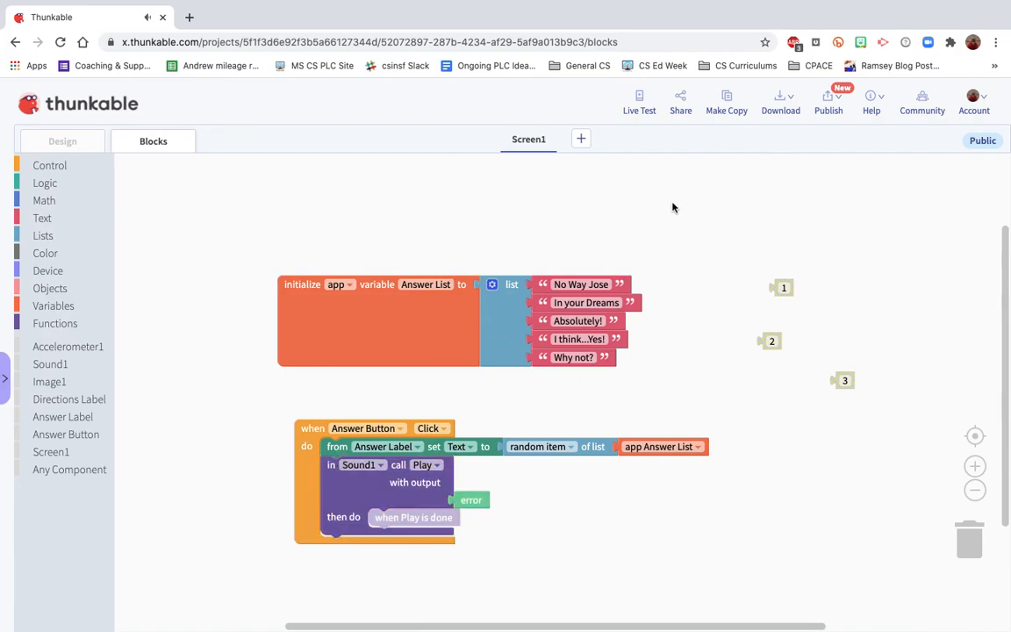
Launch Live Test as a responsive web app preview in a new browser tab.
{"action": "left_click", "coordinate": [639, 100]}
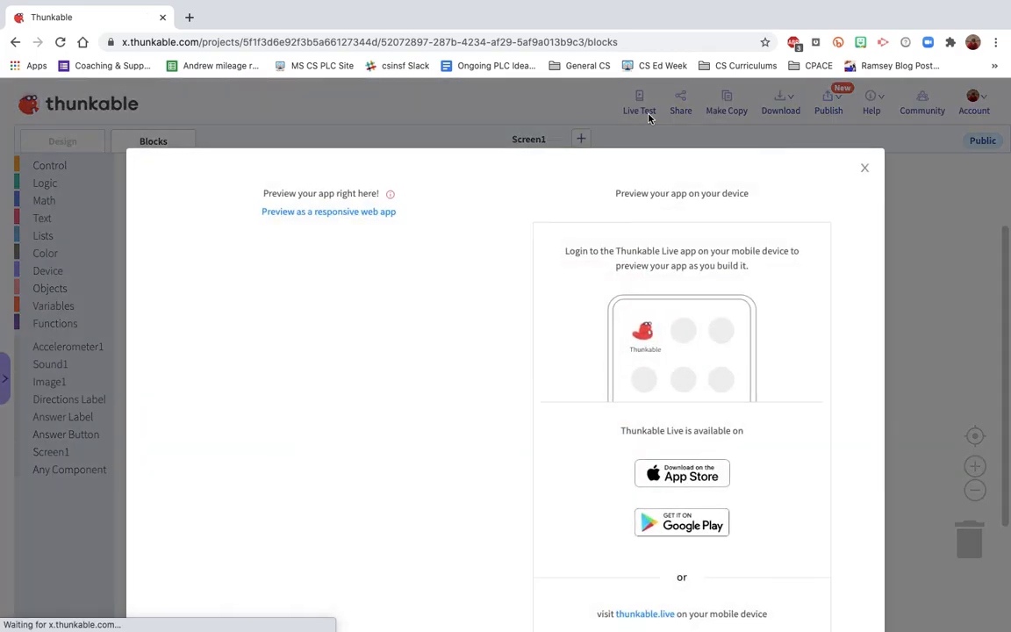
{"action": "left_click", "coordinate": [328, 210]}
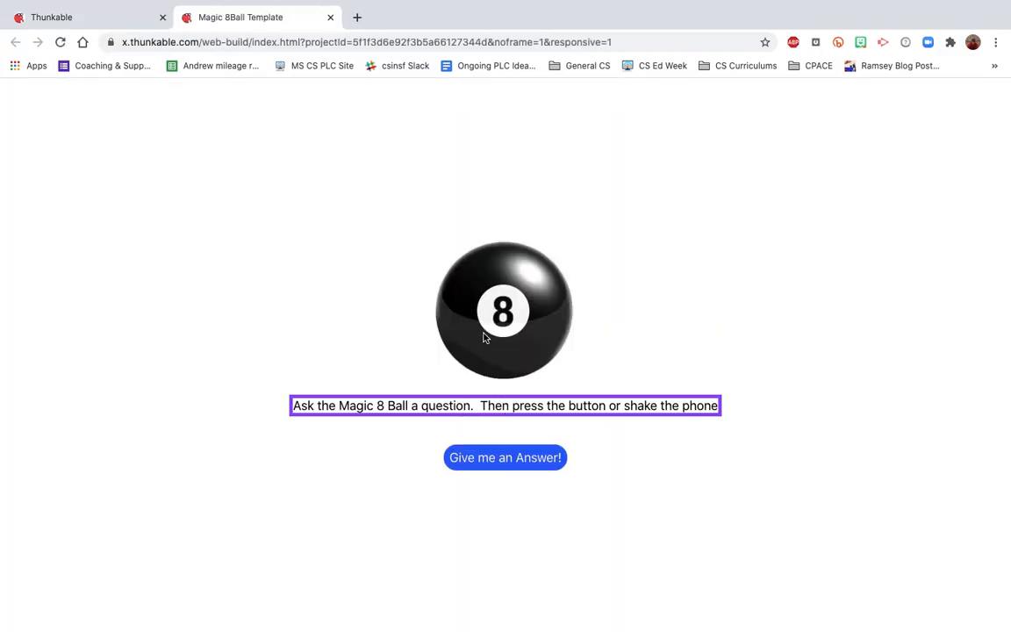